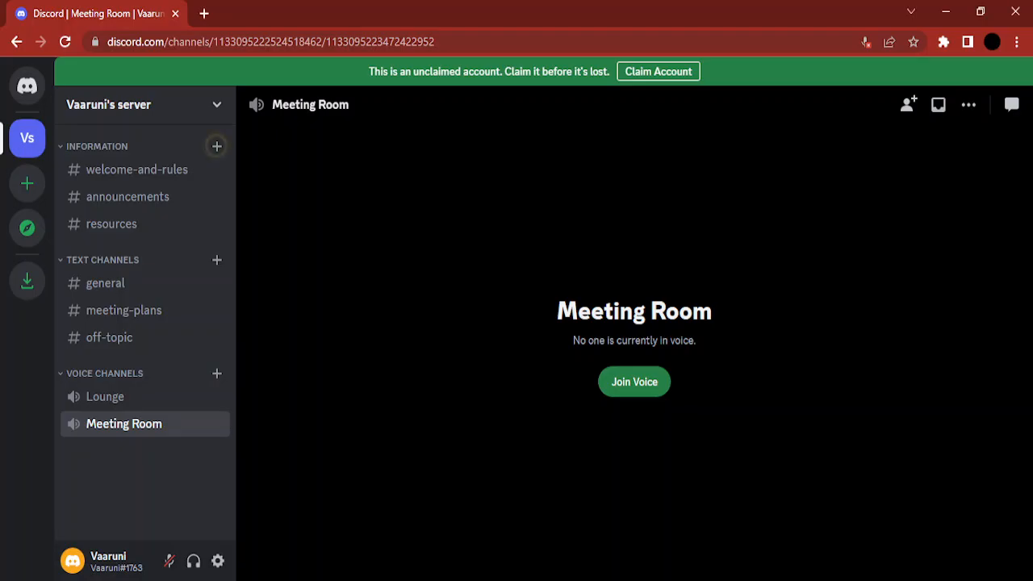
mouse_move(496, 406)
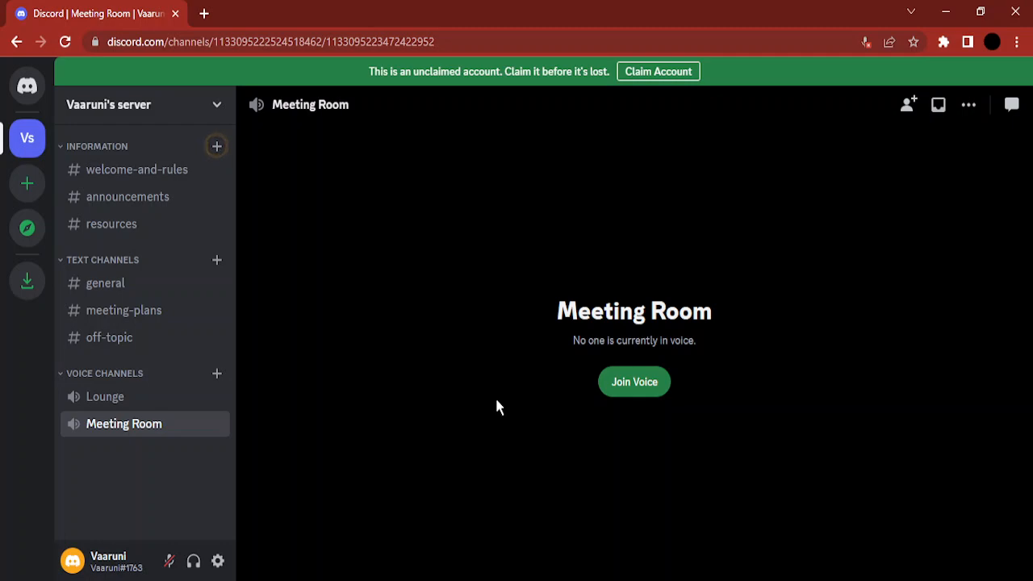
Join the Meeting Room voice call and start sharing your screen.
left_click(634, 381)
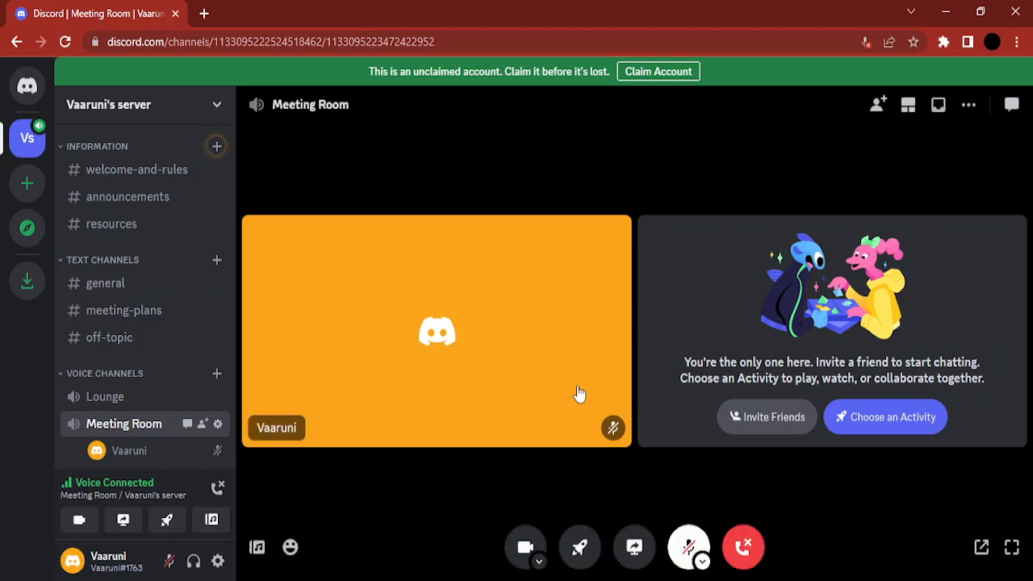
mouse_move(634, 548)
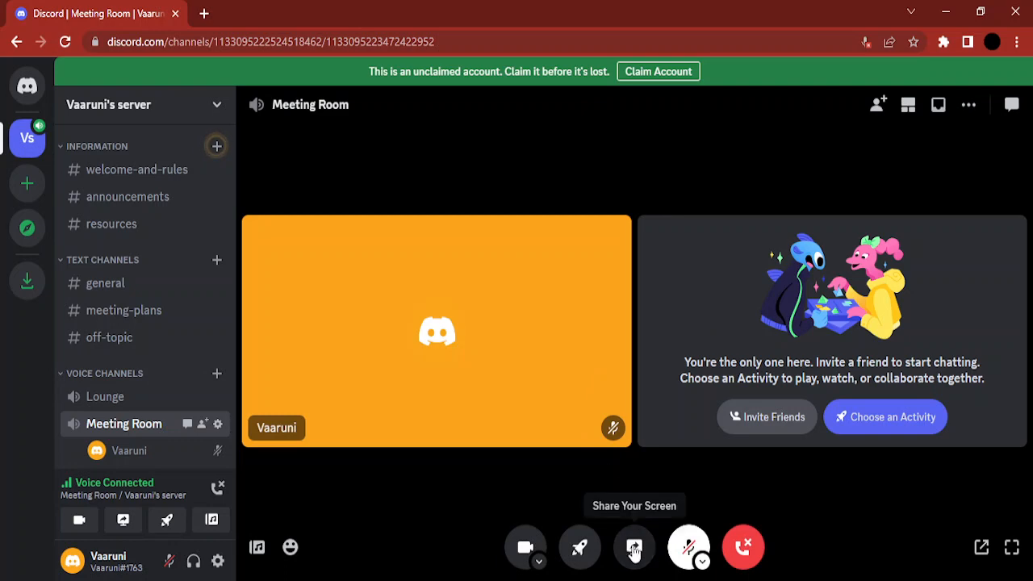
left_click(634, 547)
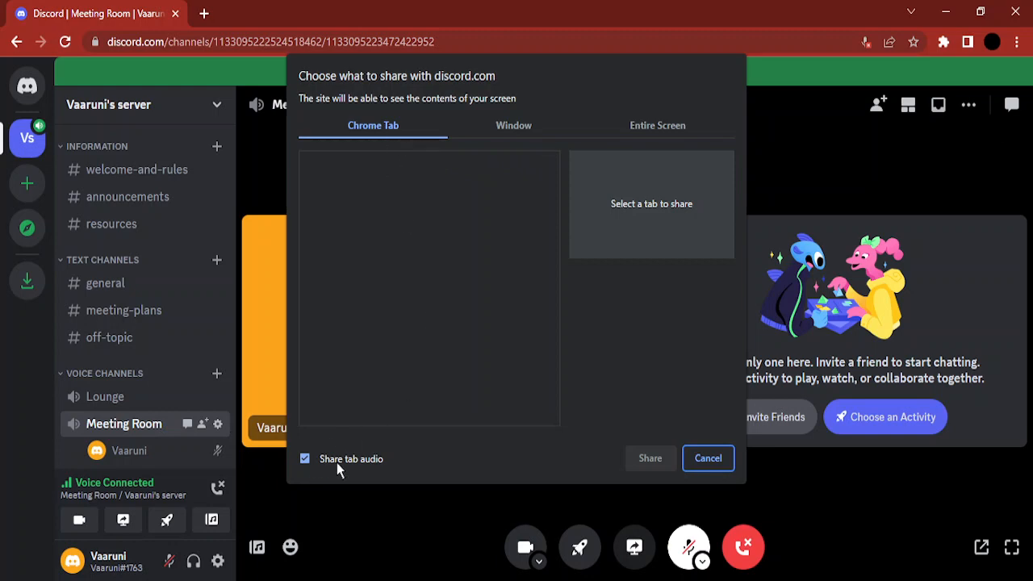
mouse_move(304, 470)
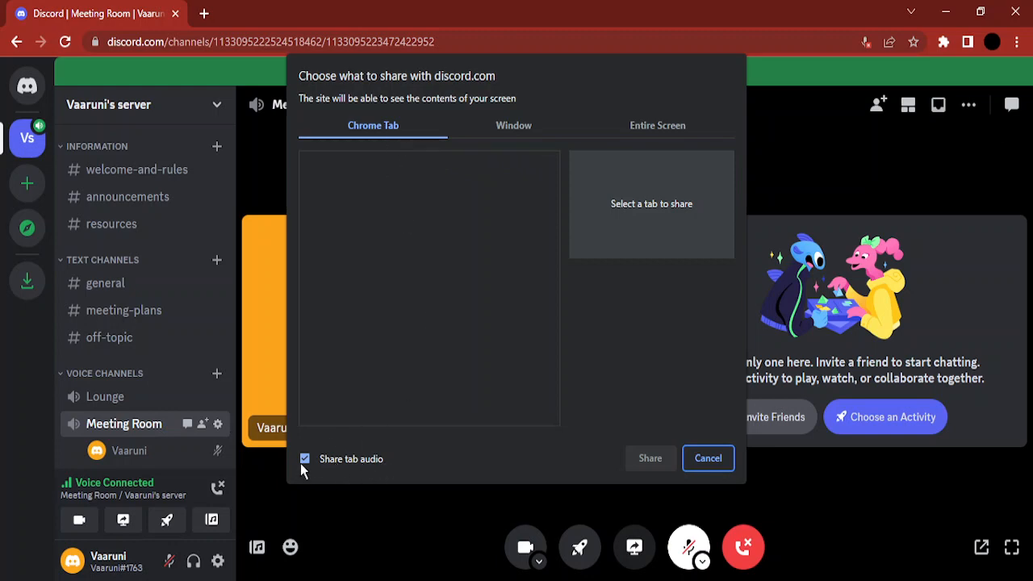
Browse the Window tab, select the OBS window, then switch to Entire Screen.
left_click(513, 126)
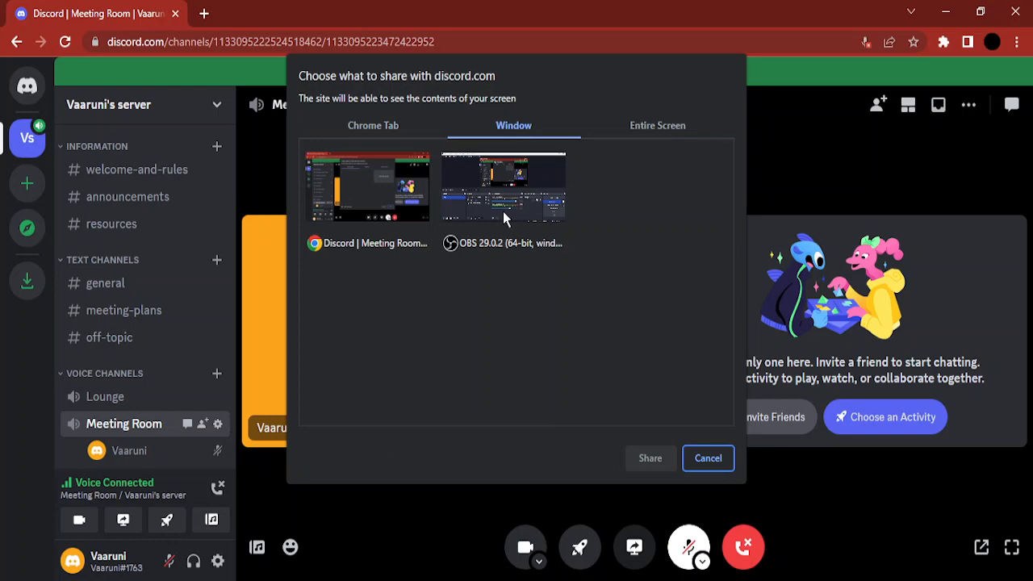
left_click(503, 185)
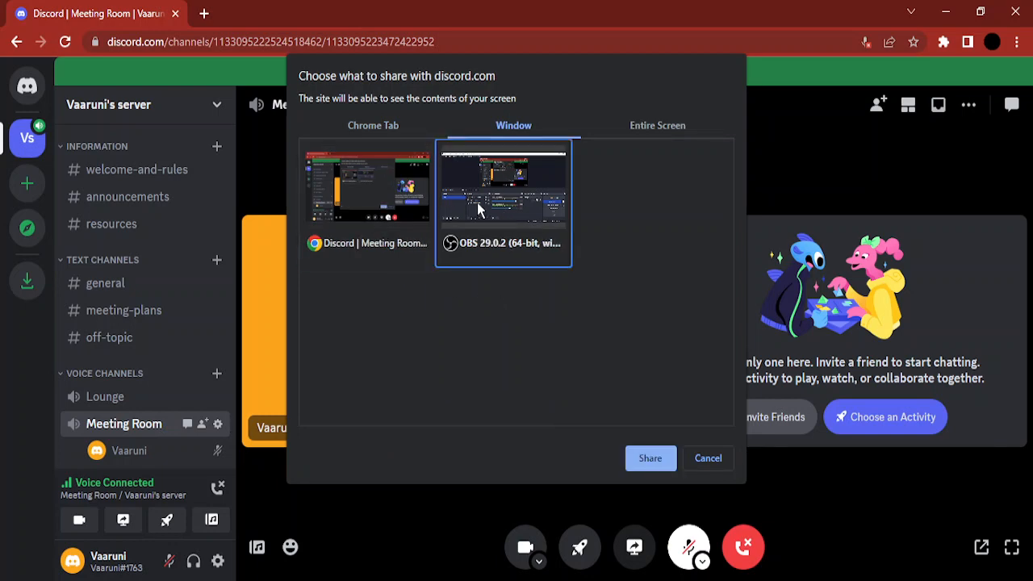
mouse_move(569, 260)
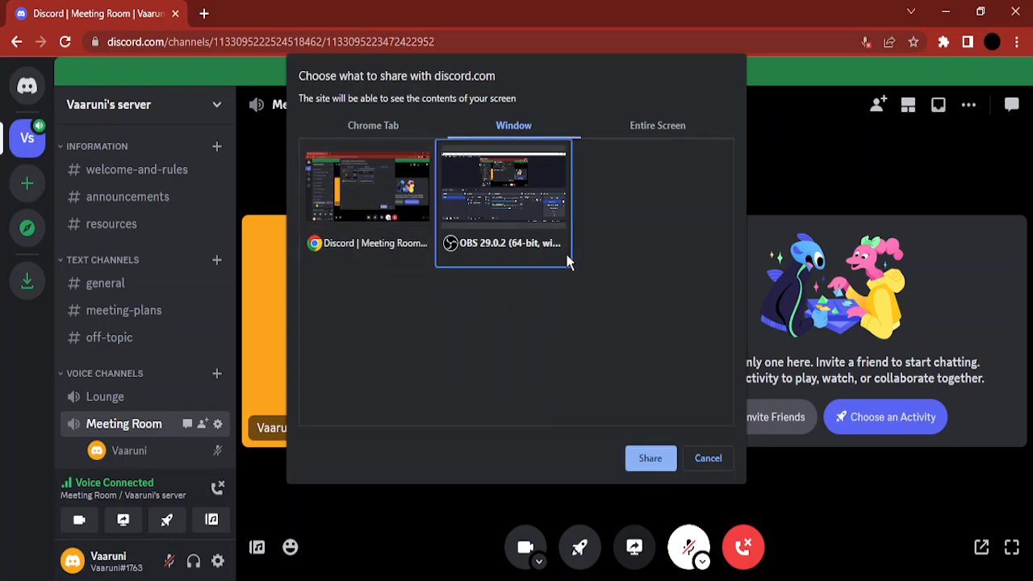
left_click(657, 126)
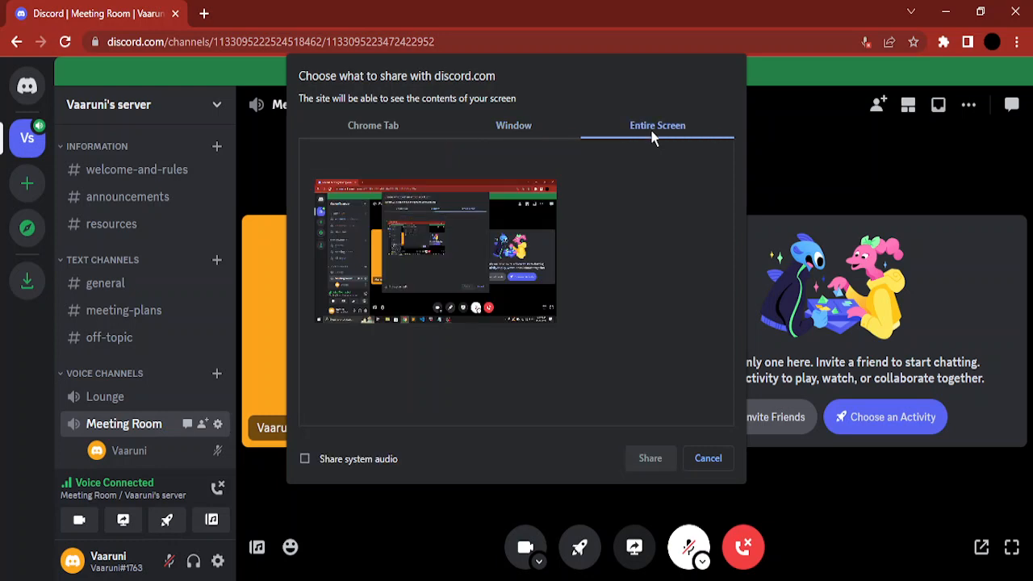
mouse_move(439, 256)
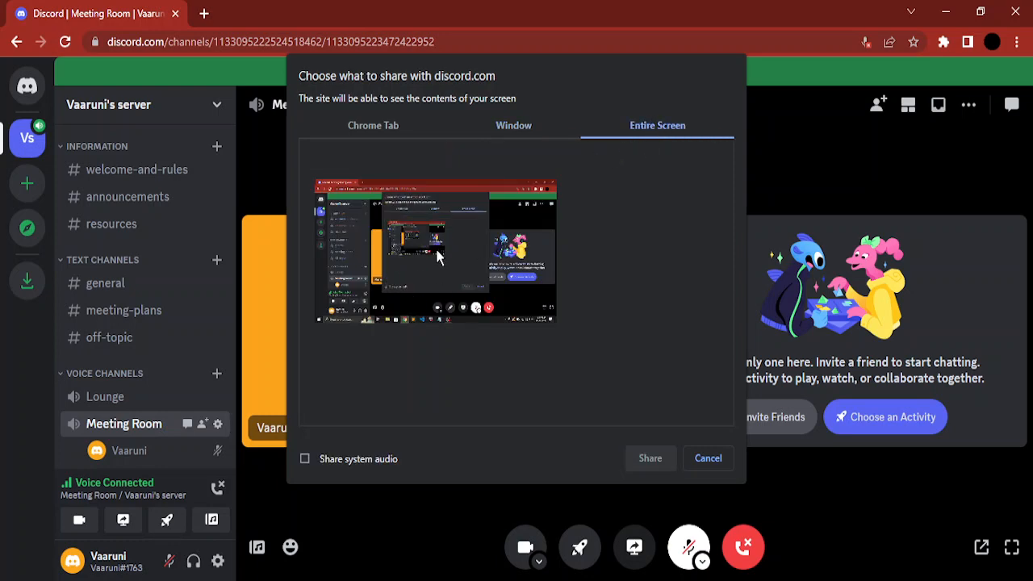
mouse_move(335, 472)
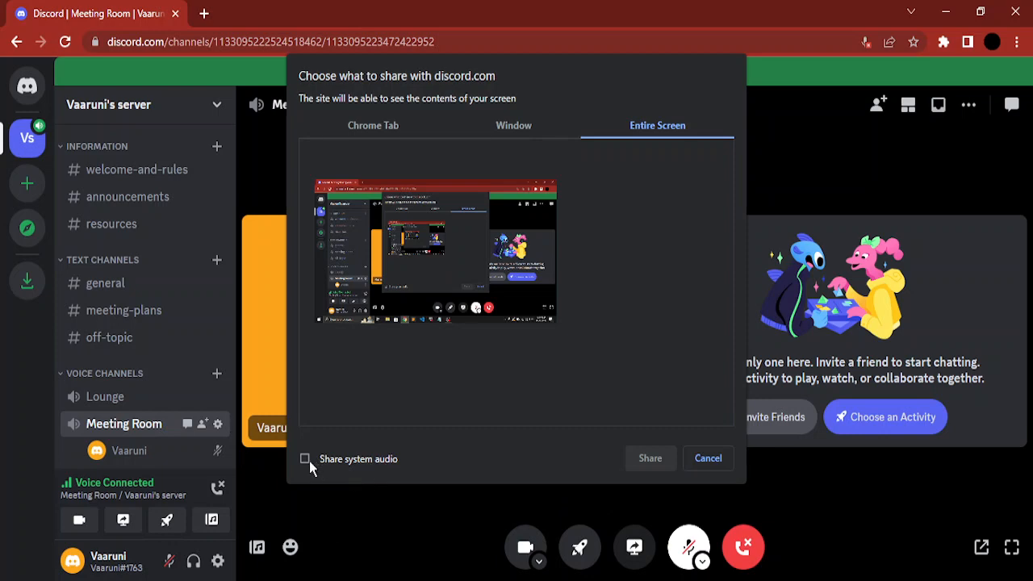
Tick Share system audio and select the entire-screen preview as the source.
left_click(306, 458)
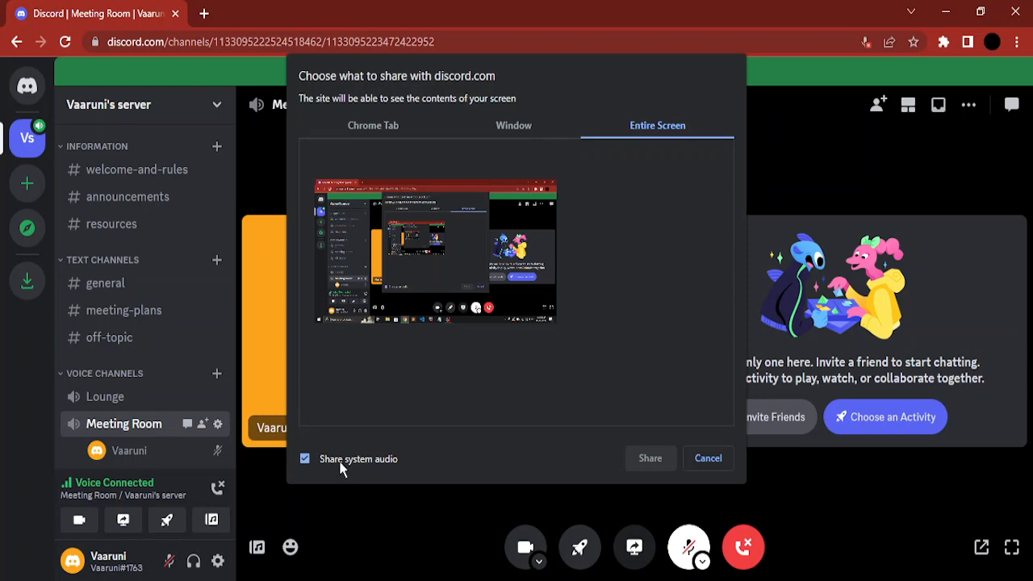
left_click(435, 250)
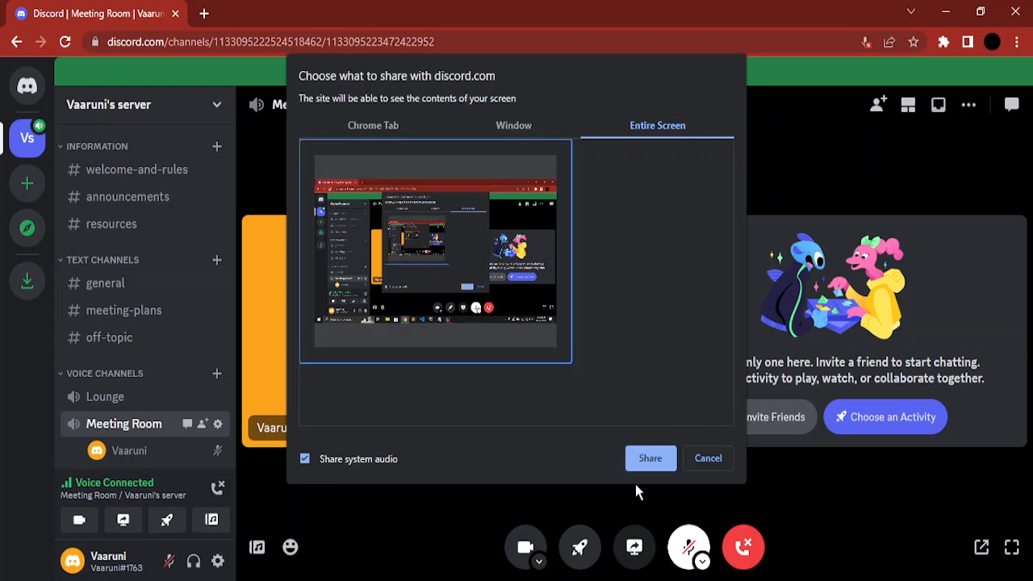